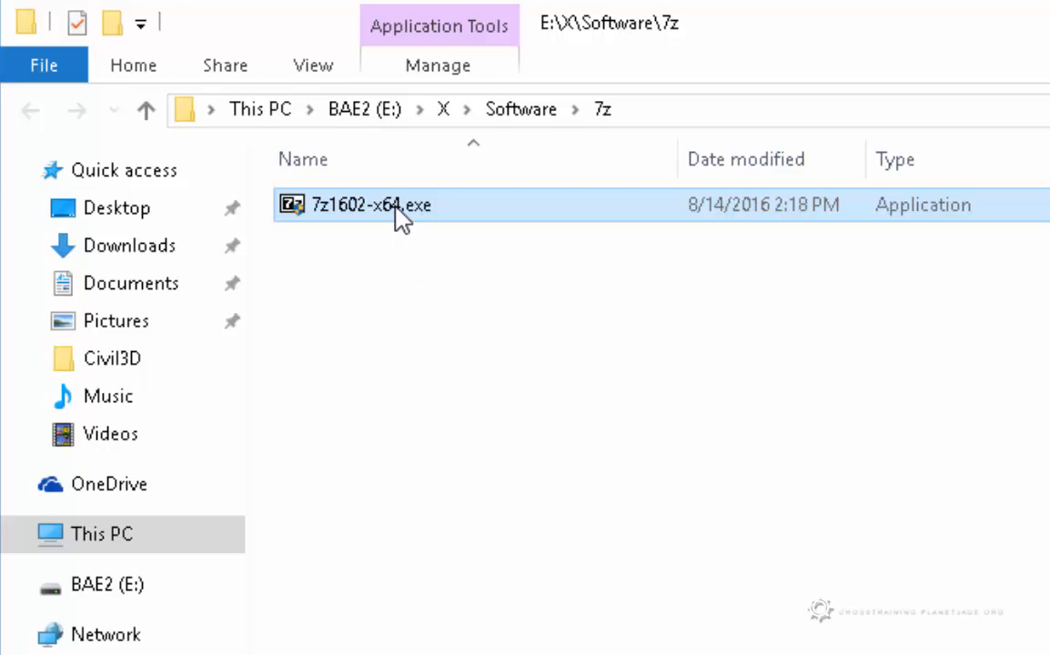
- Launch the 7z1602-x64.exe installer and grant it User Account Control permission
double_click(373, 205)
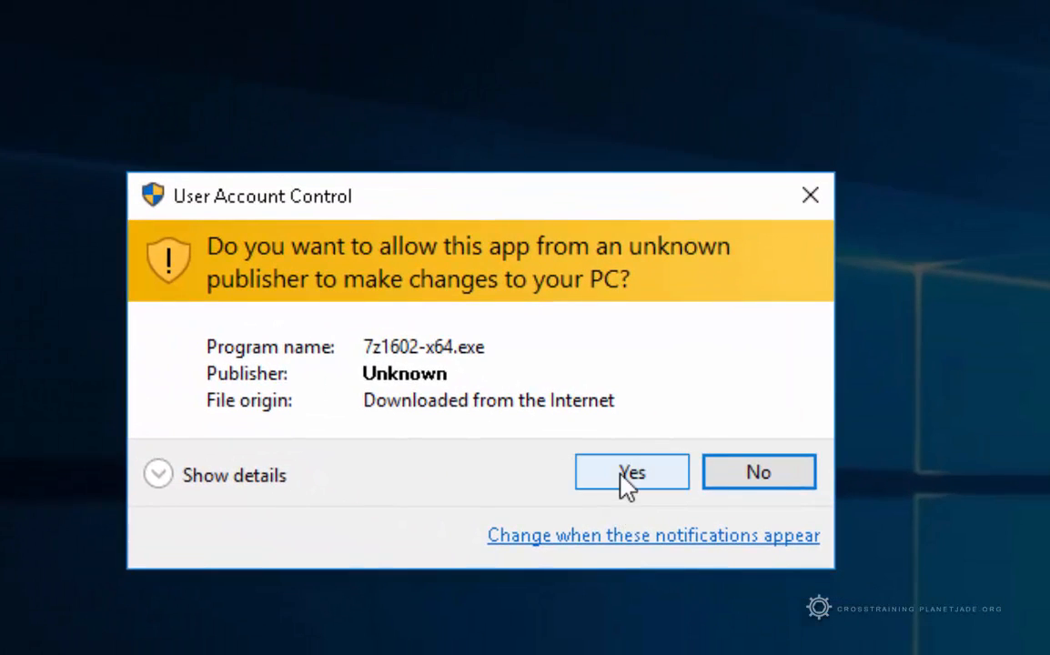
click(631, 471)
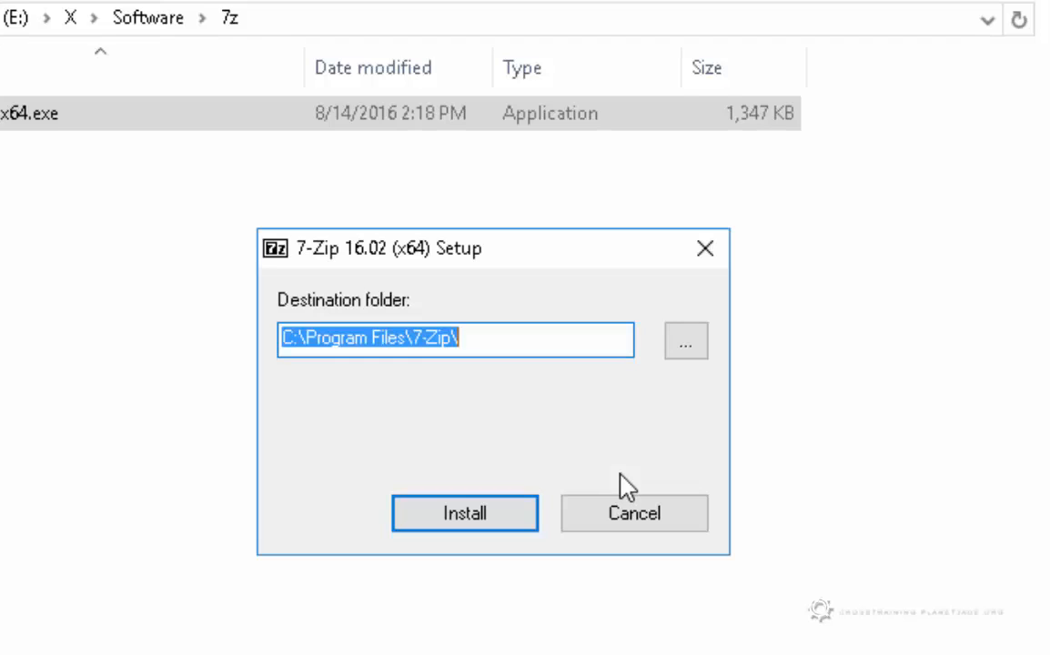
mouse_move(404, 388)
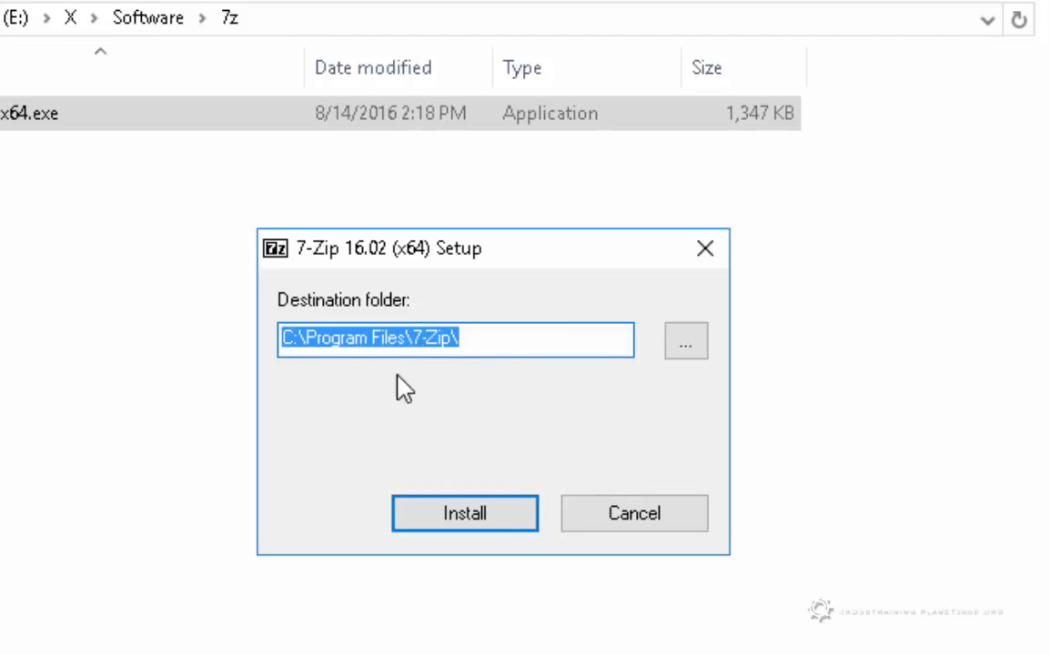
- Install 7-Zip 16.02 (x64) to C:\Program Files\7-Zip\ and close the setup
click(465, 513)
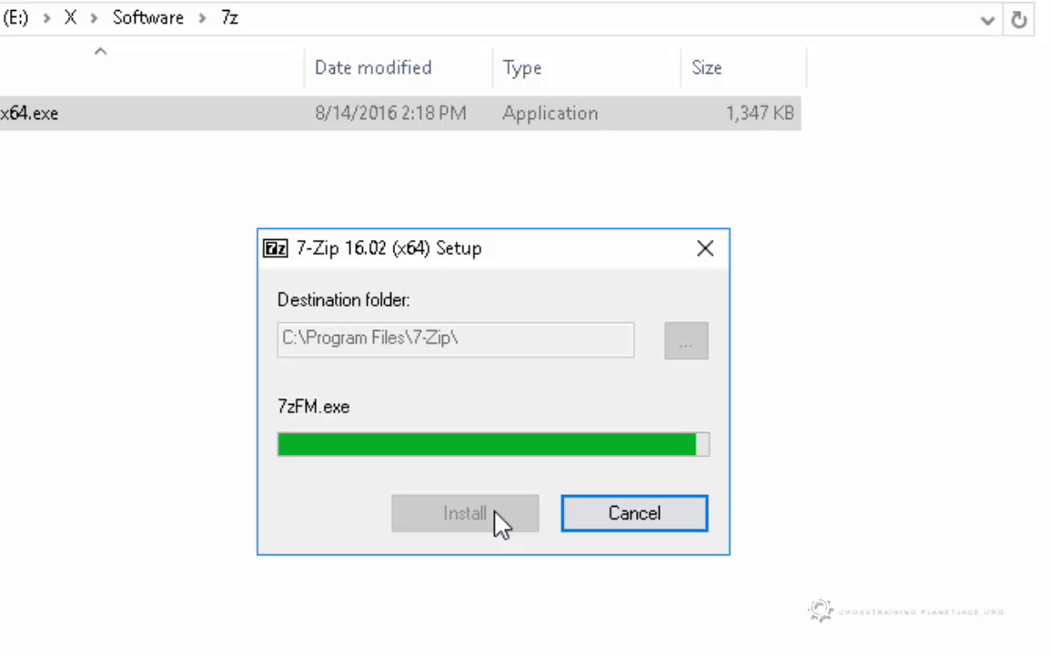
click(464, 513)
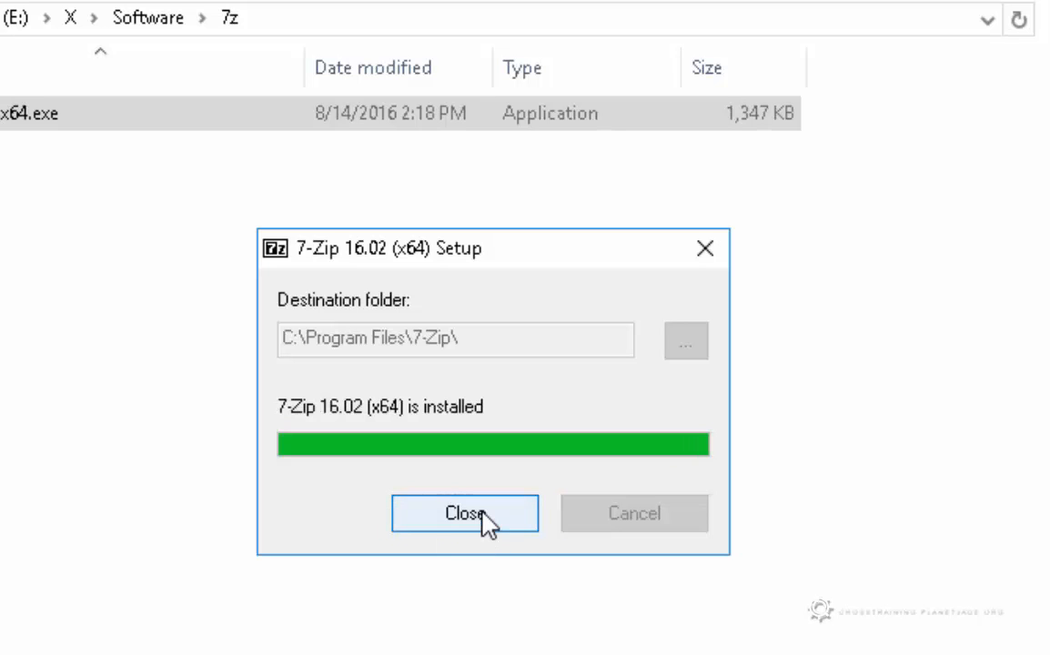
click(464, 513)
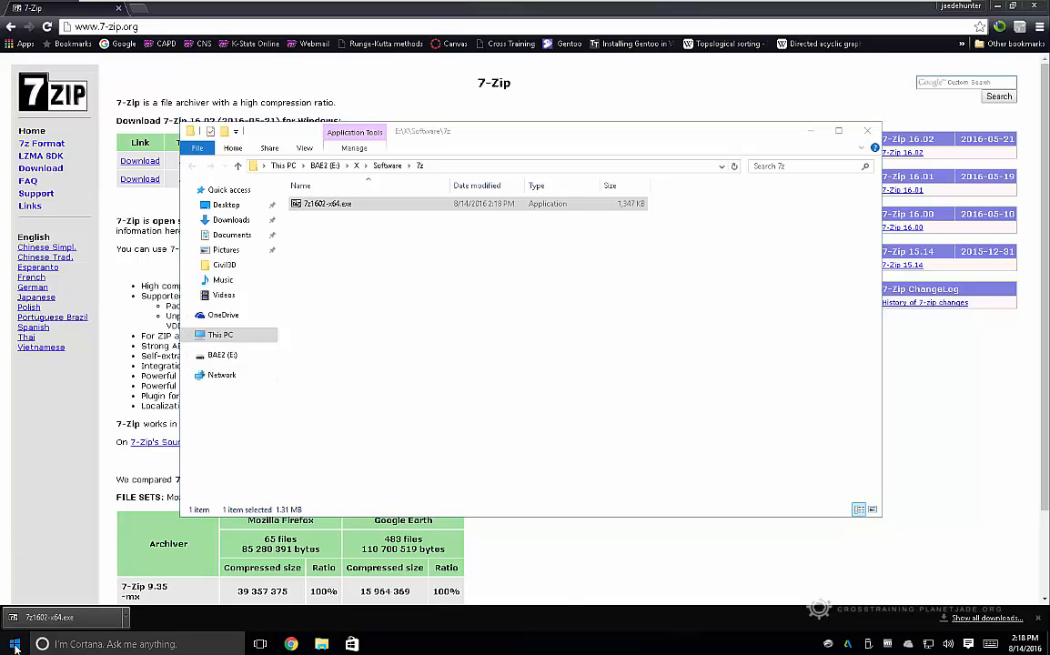
- Confirm 7-Zip File Manager under Recently added and 7-Zip commands in the installer's right-click menu
click(14, 644)
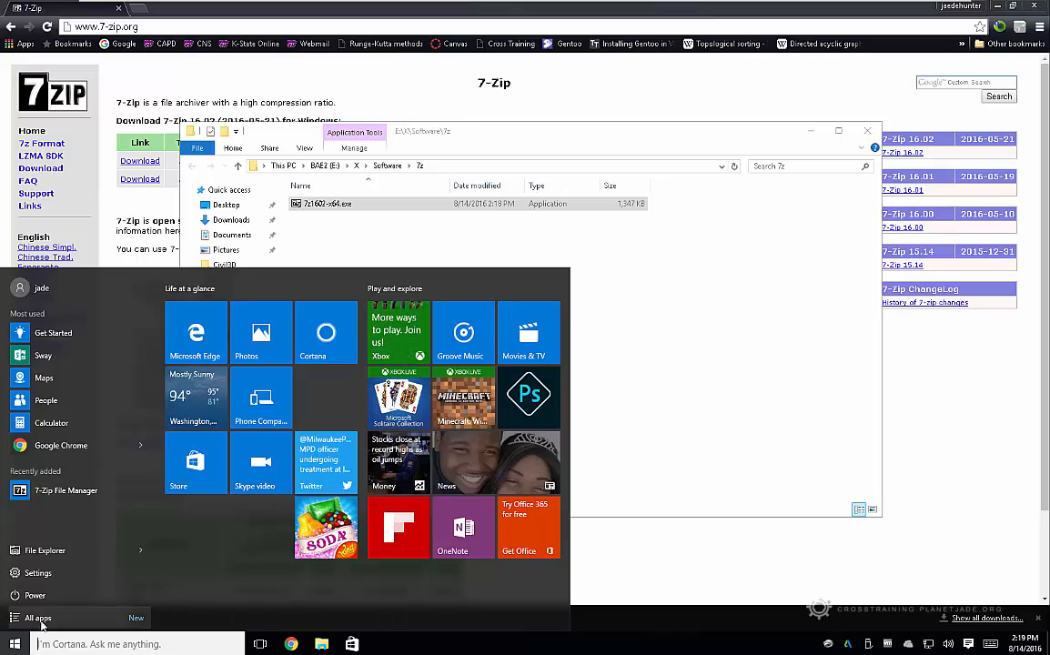
click(38, 618)
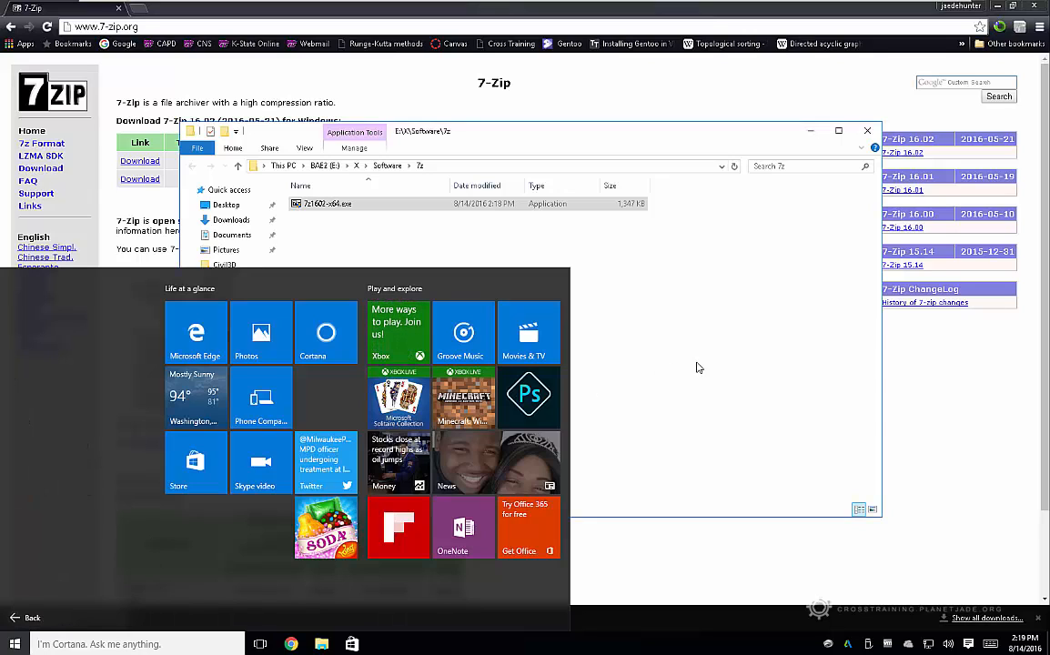
click(328, 203)
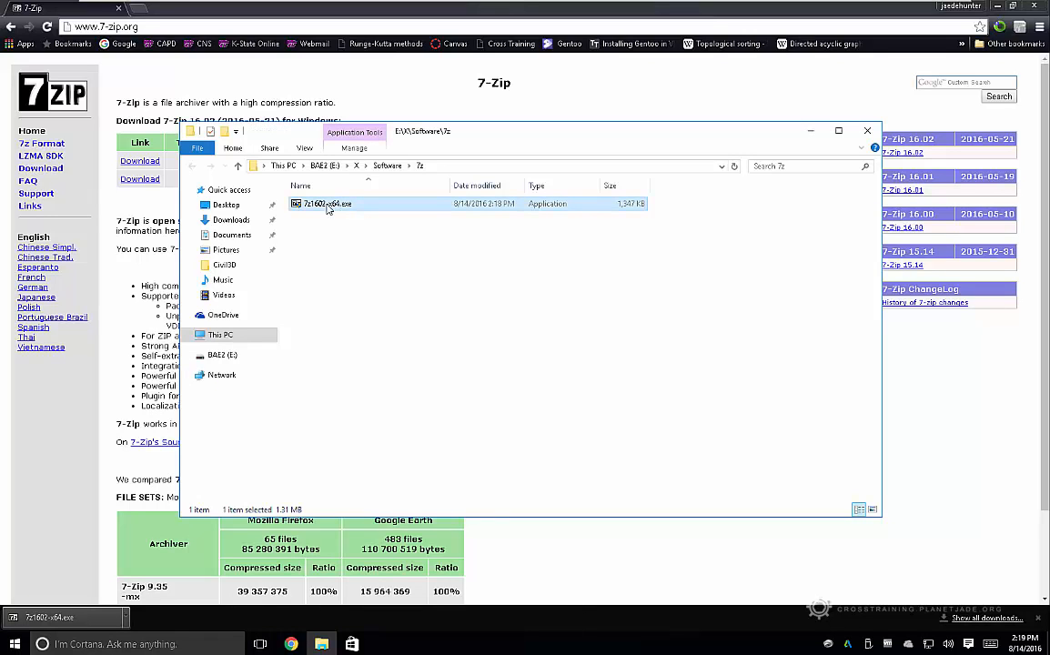
right_click(325, 203)
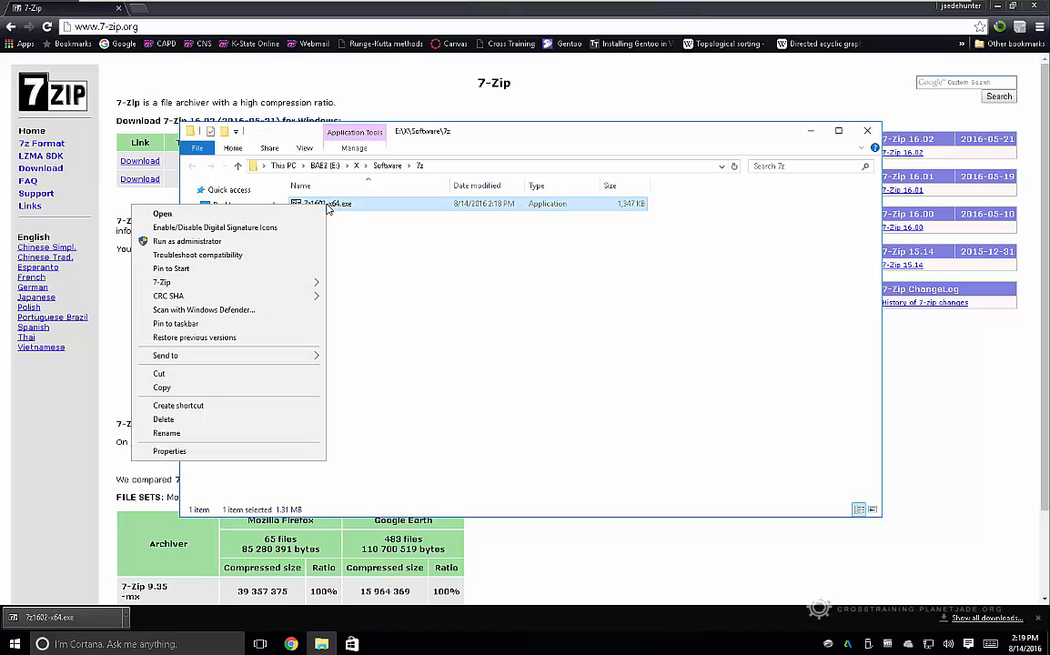
mouse_move(162, 282)
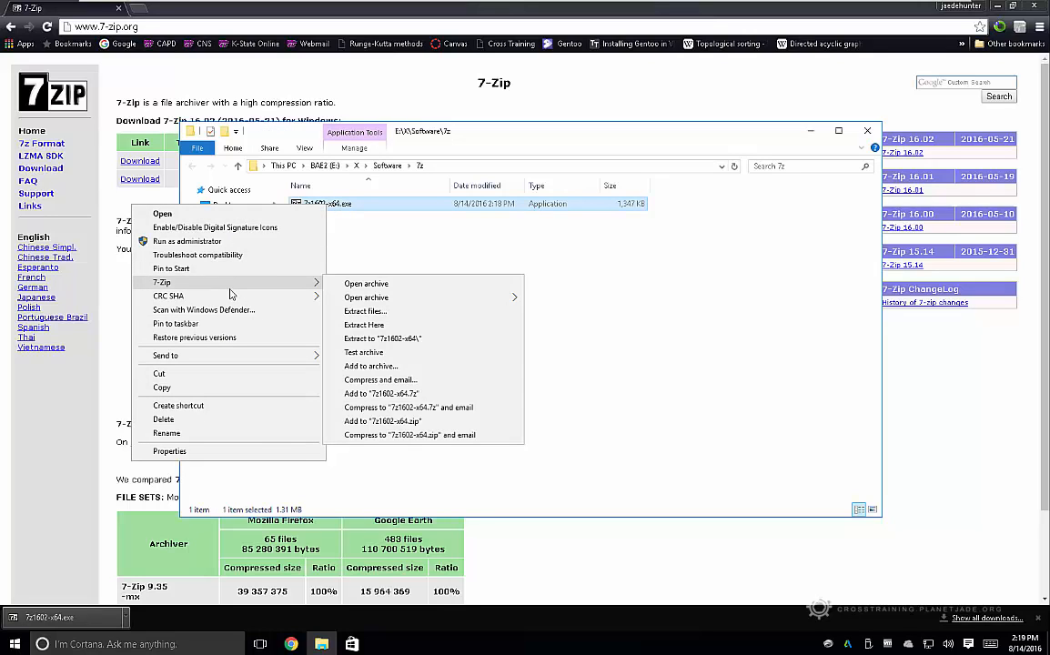